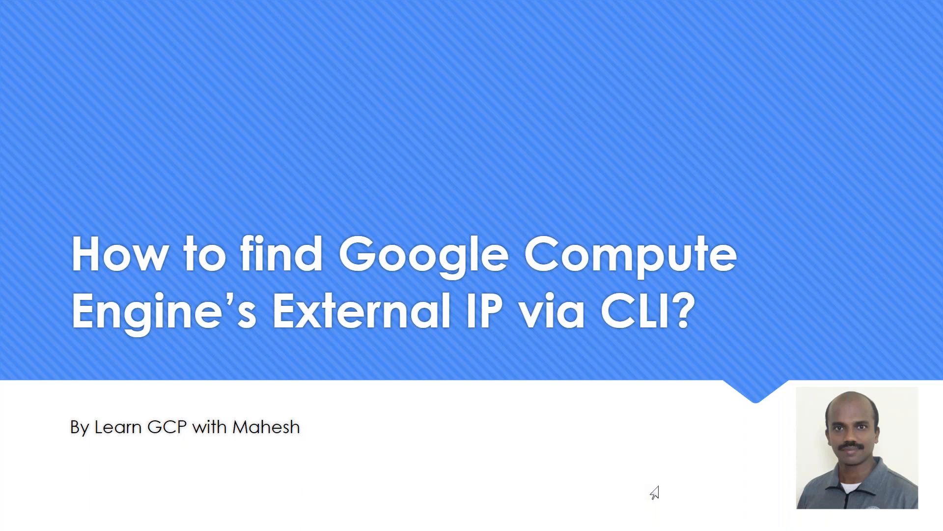
# - Switch from the Slides title slide to the Chrome window with the YouTube interview video
pyautogui.press('alt+tab')
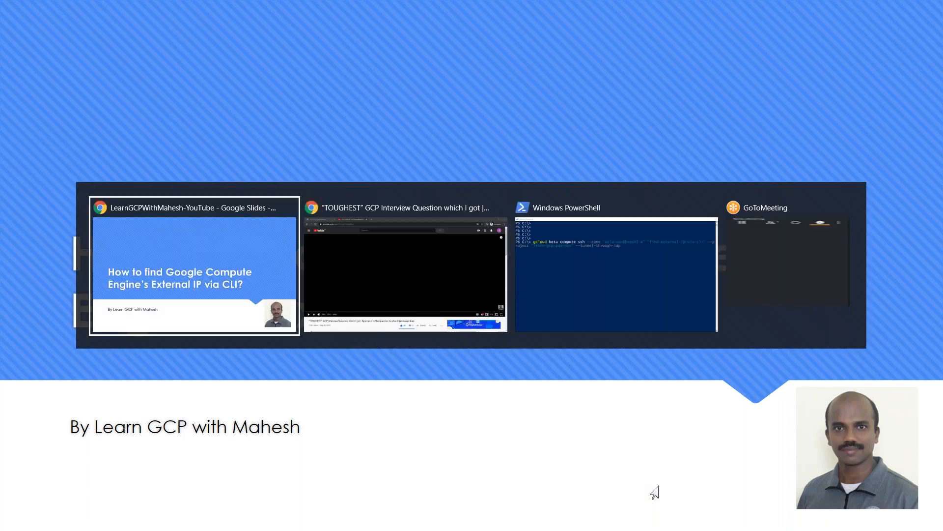
pyautogui.click(405, 271)
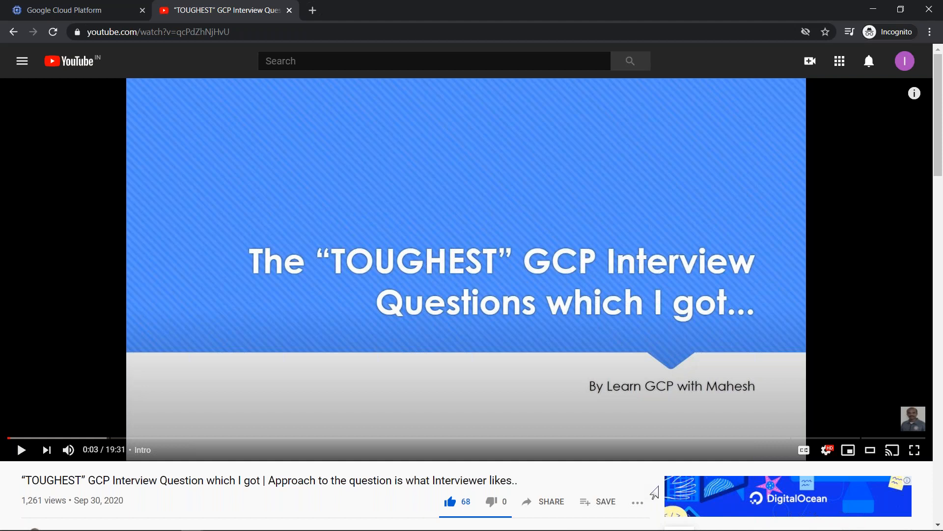
# - Bring the PowerShell window with the gcloud compute ssh command to the front
pyautogui.click(914, 449)
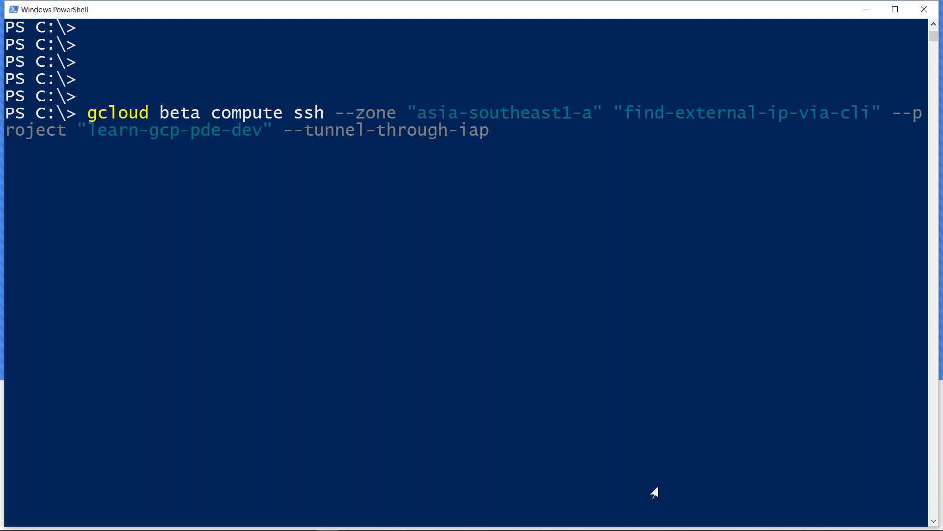
# - Run gcloud beta compute ssh with IAP tunnelling to log into find-external-ip-via-cli
pyautogui.press('Return')
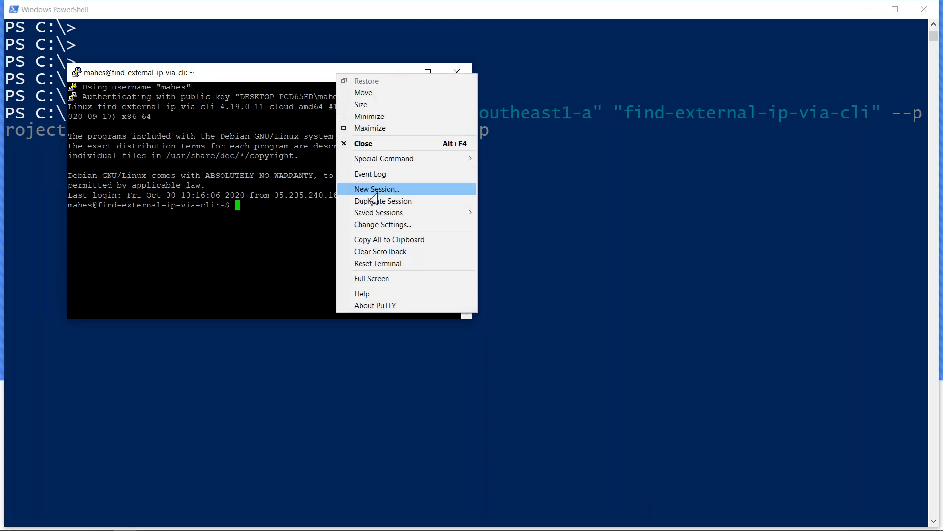
# - Change the PuTTY session's terminal font to Courier New 18-point and apply it
pyautogui.click(383, 224)
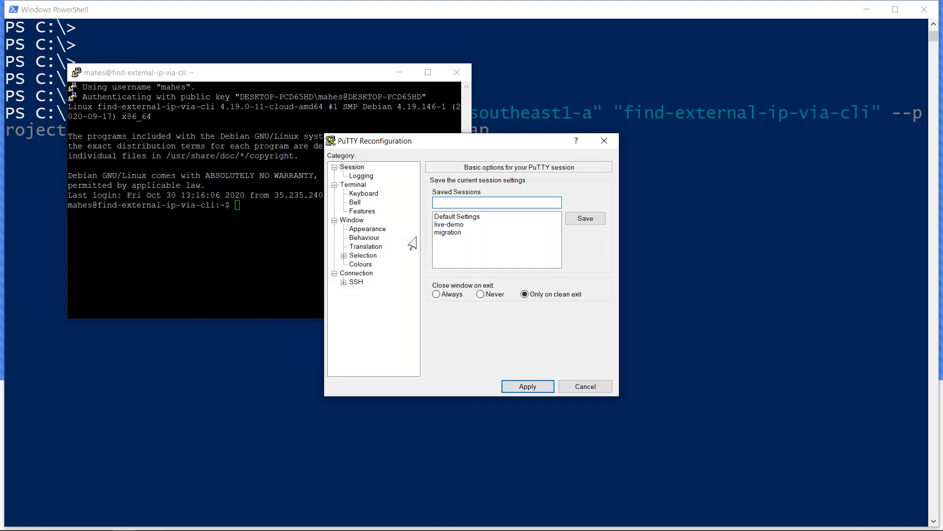
pyautogui.click(367, 228)
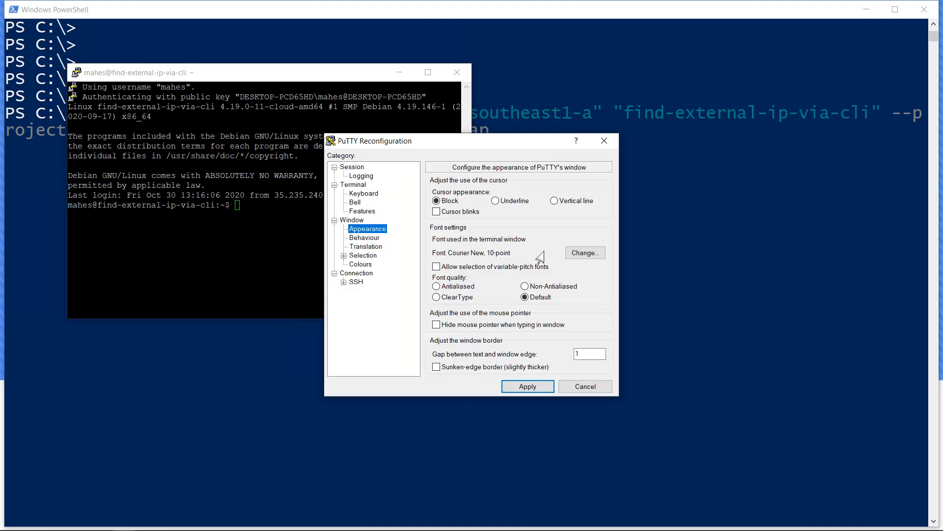
pyautogui.click(584, 252)
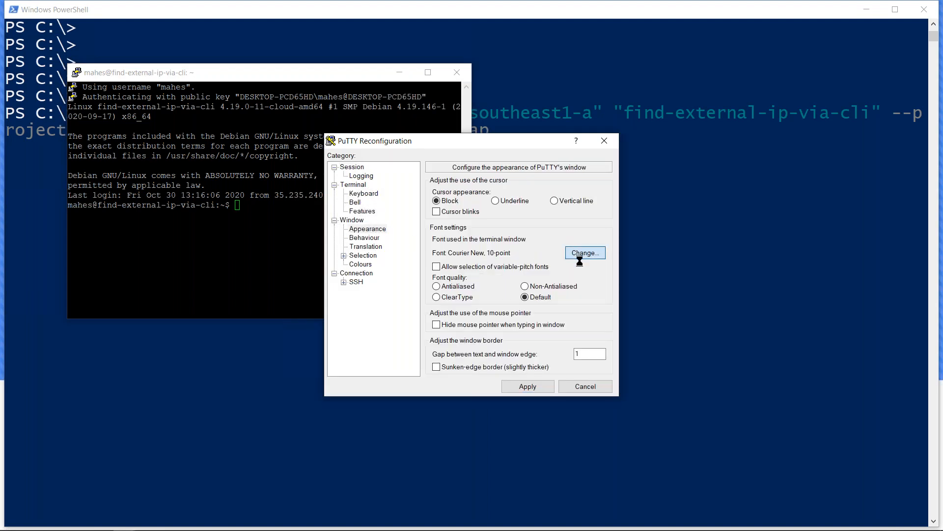
pyautogui.click(584, 252)
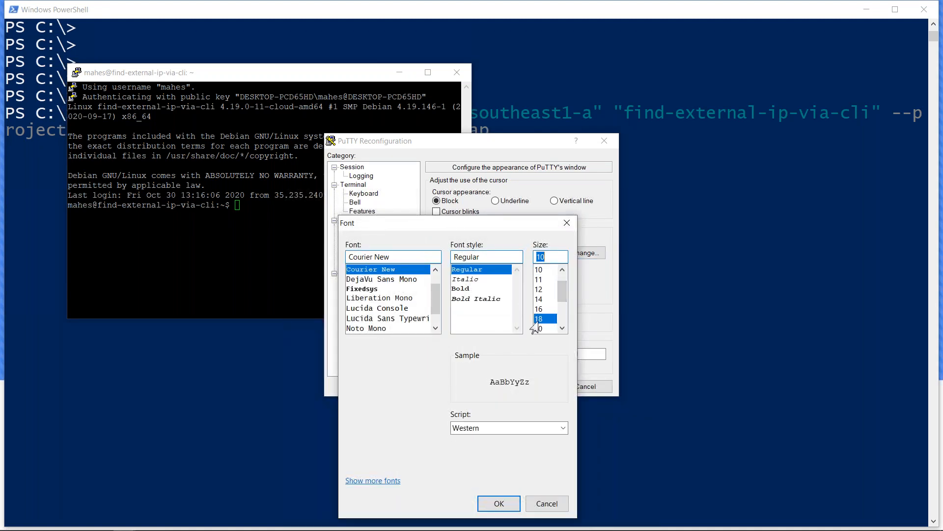
pyautogui.click(539, 319)
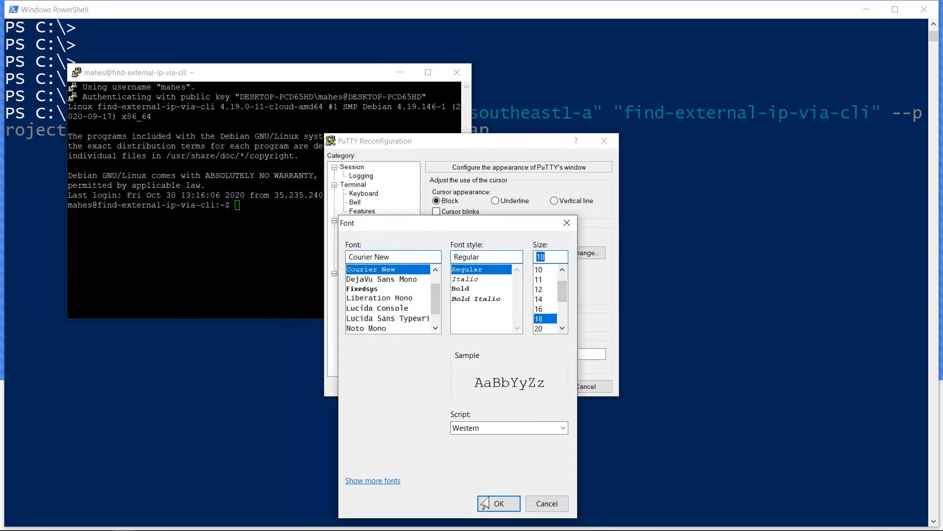
pyautogui.click(498, 503)
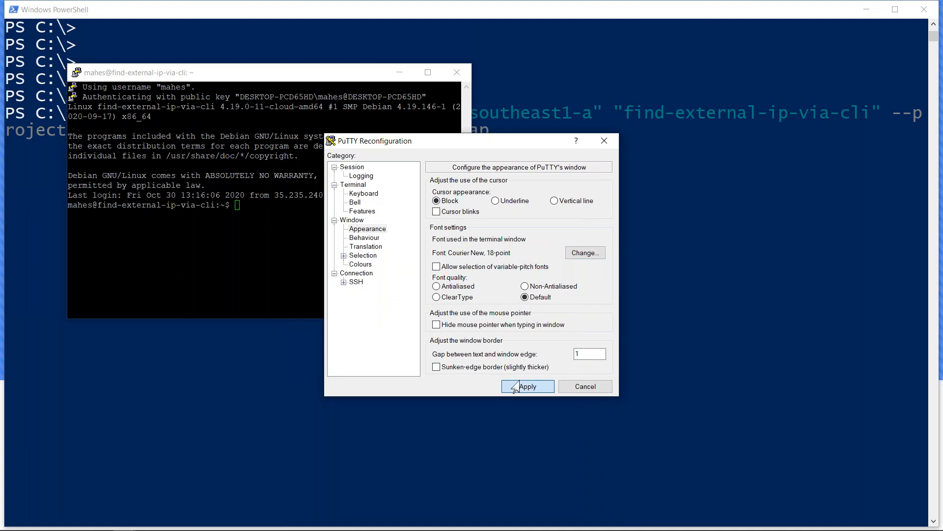
pyautogui.click(526, 385)
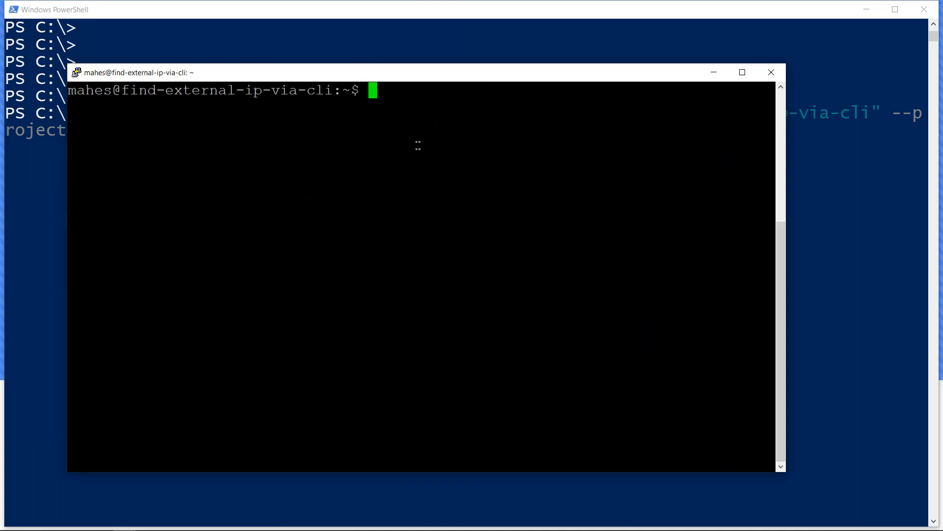
# - Set PS1=$ so the prompt is a bare '$', then run the next terminal command
pyautogui.write('PS1')
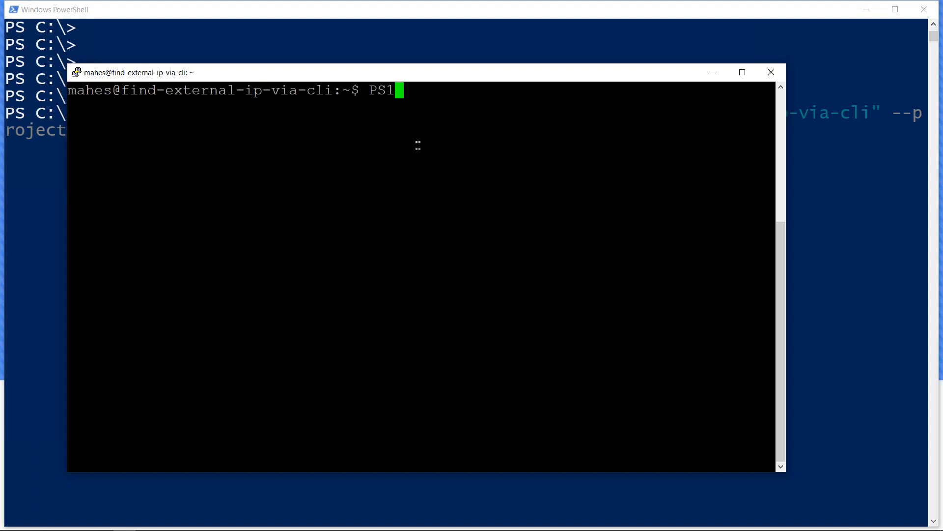
pyautogui.write('=$')
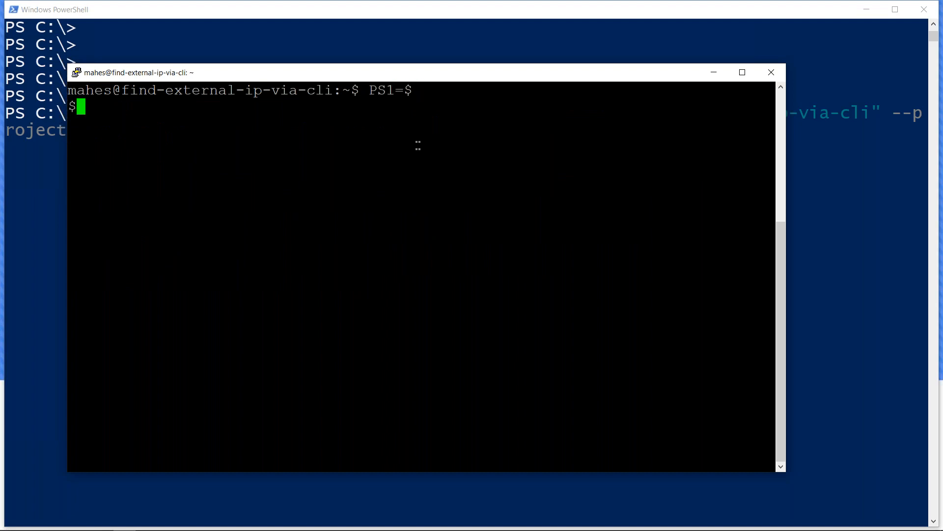
pyautogui.press('Return')
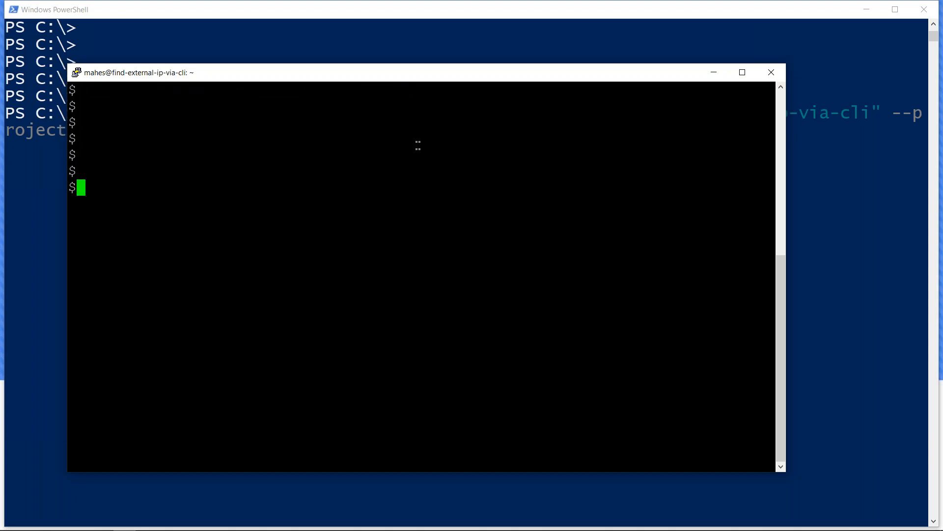
pyautogui.write('ip a')
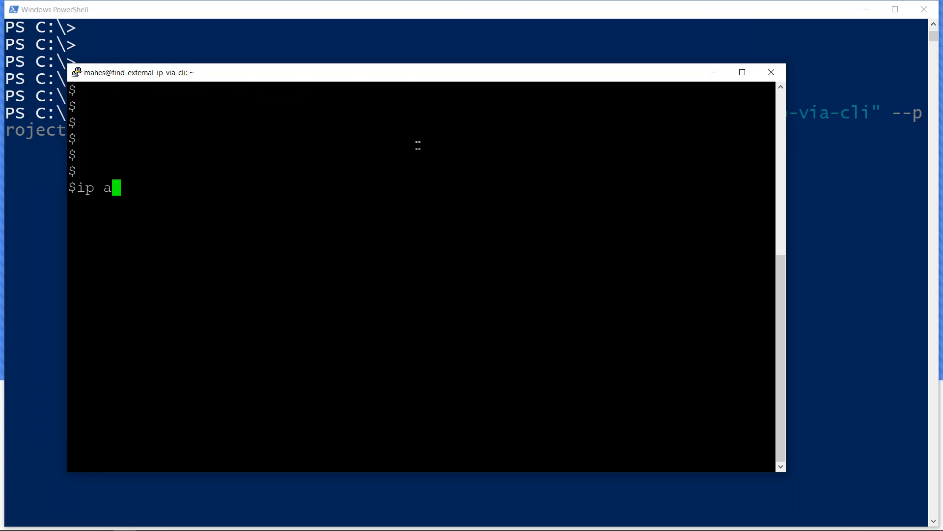
pyautogui.press('Return')
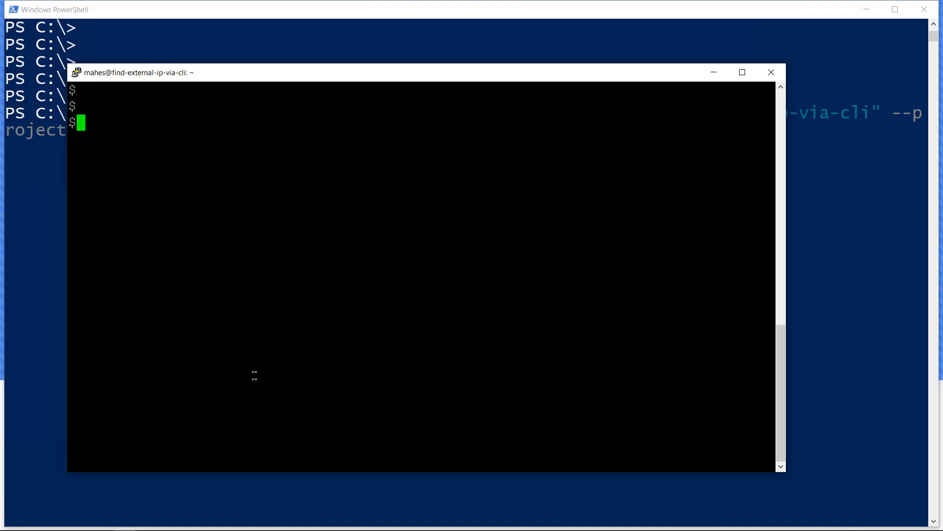
# - Curl the metadata server's network-interfaces endpoint, revealing externalIp 34.87.13.250
pyautogui.press('Return')
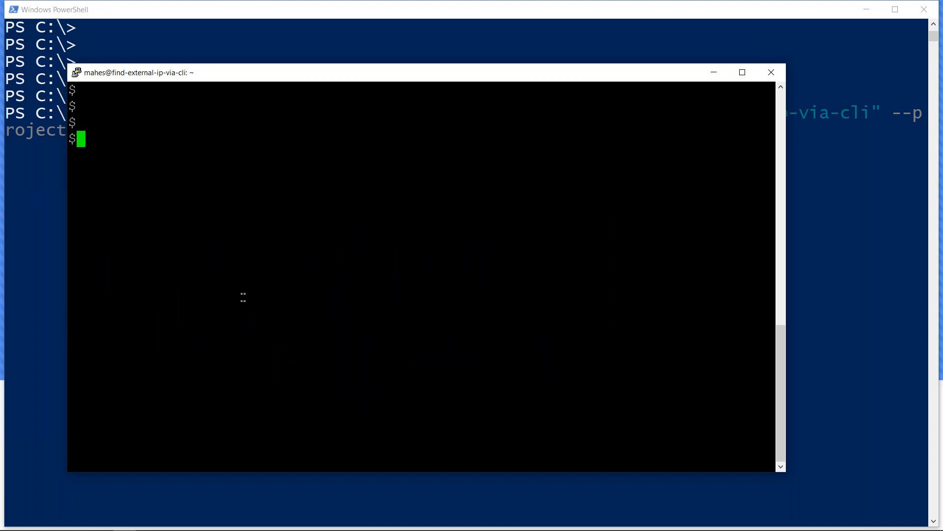
pyautogui.write('echo ExternalIP=$(curl -s http://metadata.google.internal/computeMetadata/v1/instance/network-interfaces/?recursive=true -H "Metadata-Flavor: Google")')
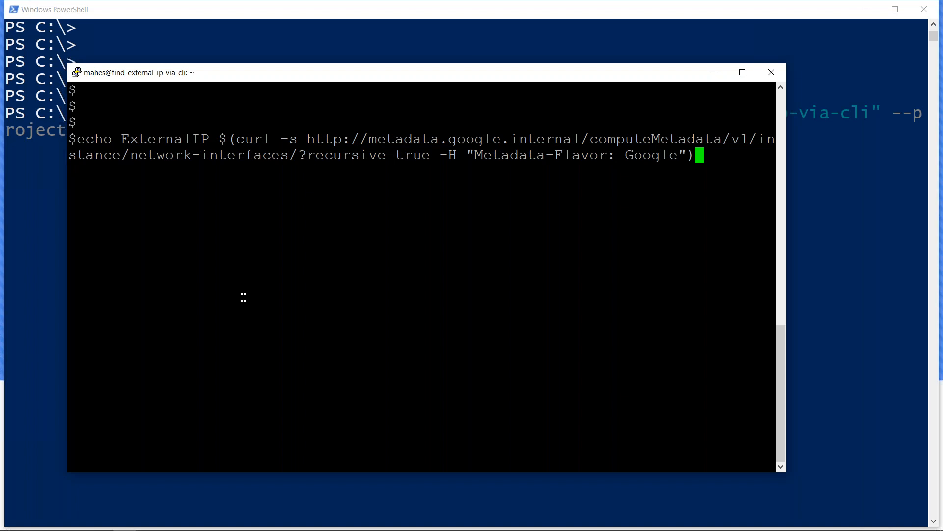
pyautogui.press('Return')
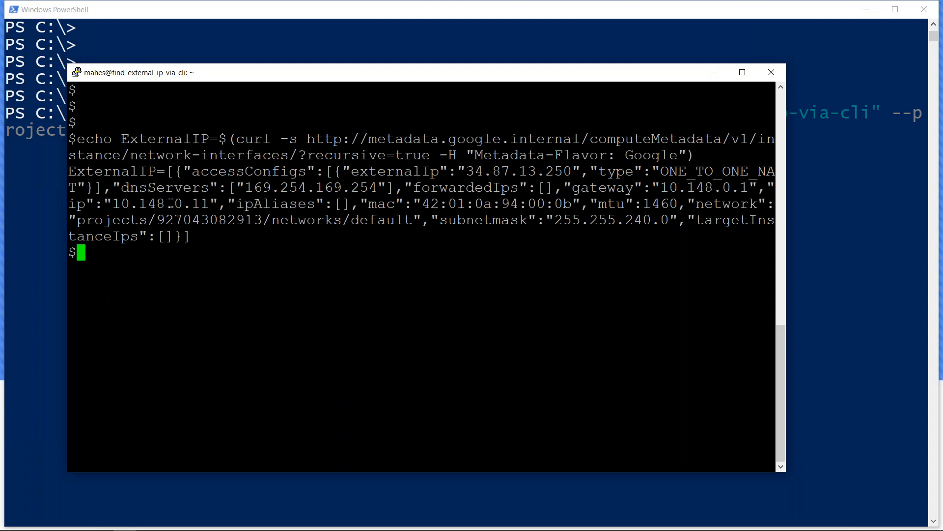
pyautogui.press('Return')
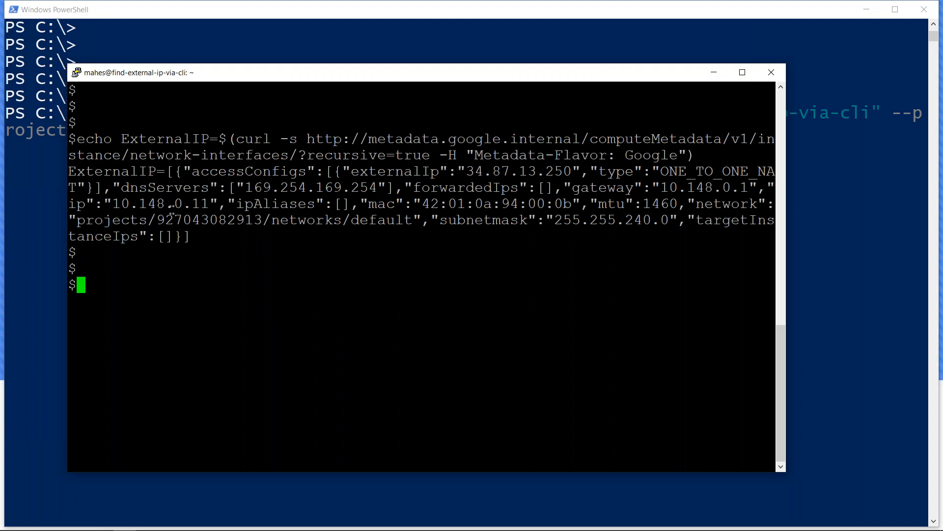
pyautogui.write('ip a')
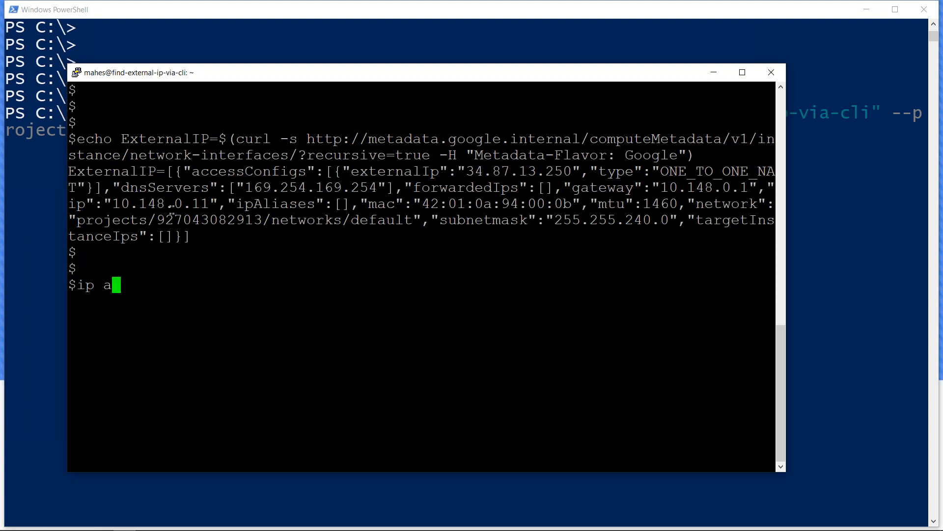
# - Run ip a, showing only internal 10.148.0.11 on ens4, then bring the browser forward
pyautogui.press('Return')
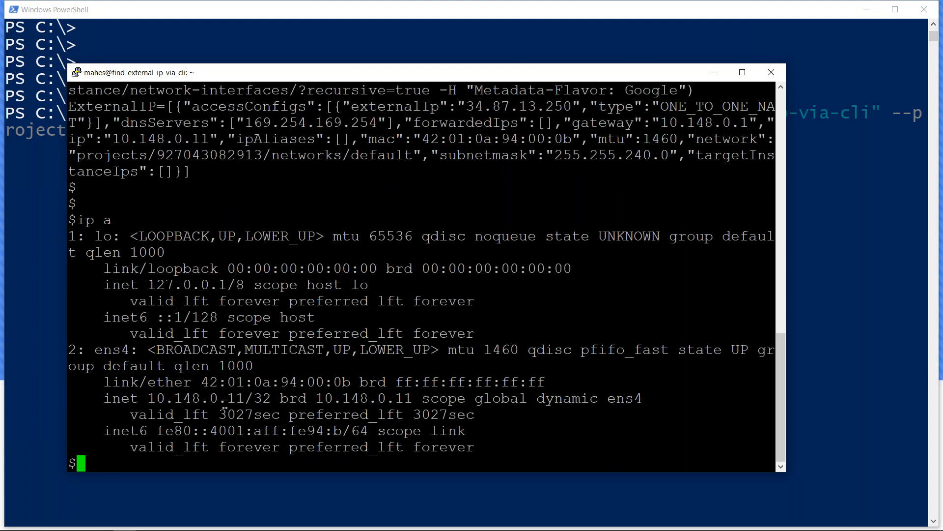
pyautogui.moveTo(407, 194)
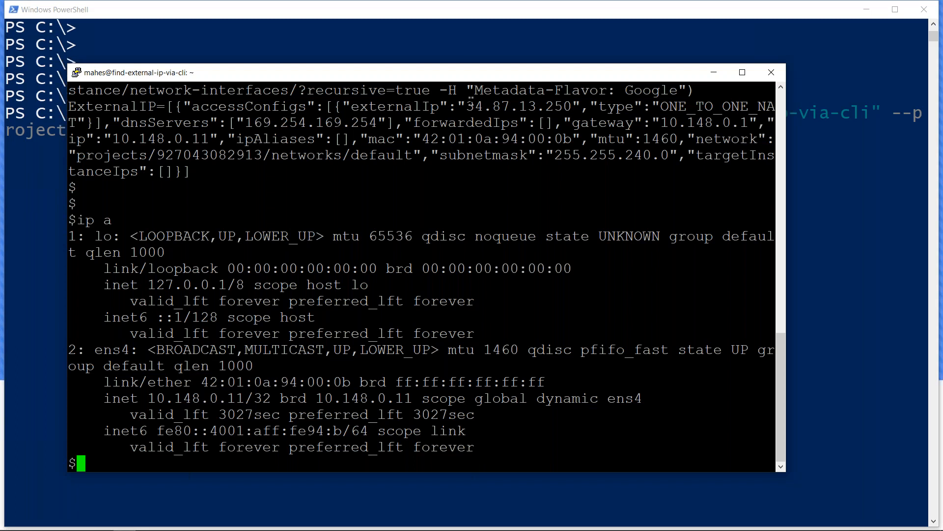
pyautogui.press('alt+tab')
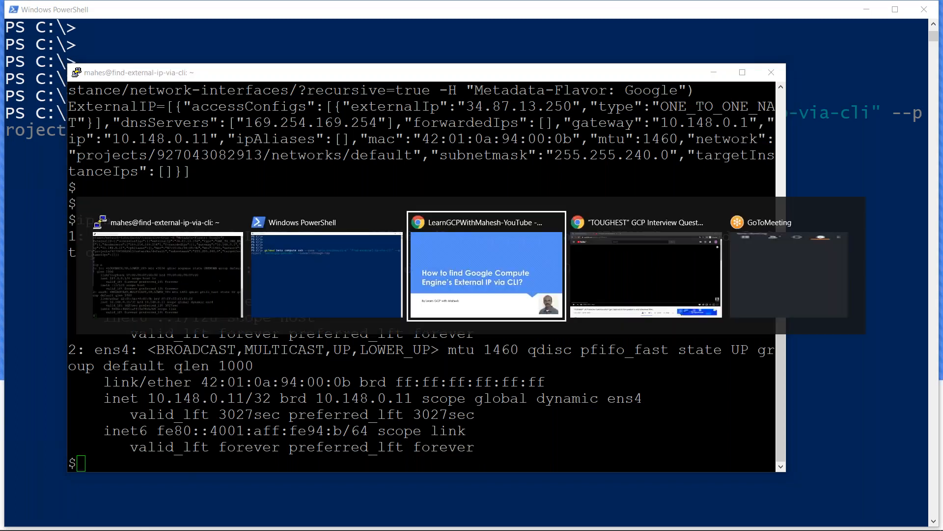
pyautogui.click(645, 265)
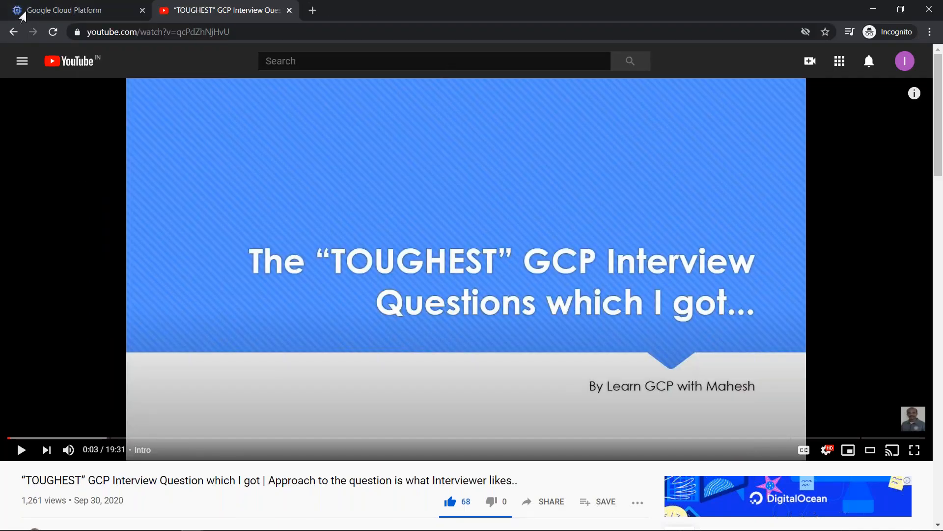
# - Compare the console's external IP 34.87.13.250 for find-external-ip-via-cli with a rerun curl query
pyautogui.click(72, 11)
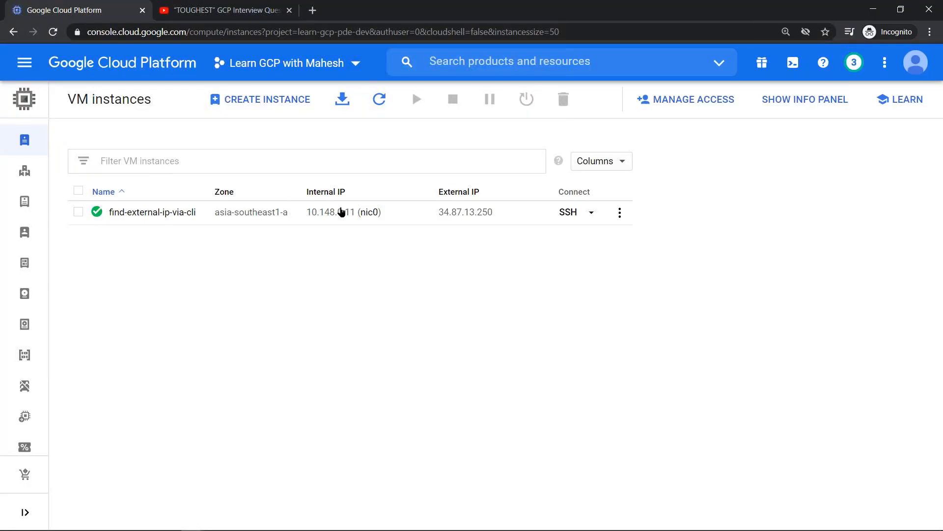
pyautogui.moveTo(399, 316)
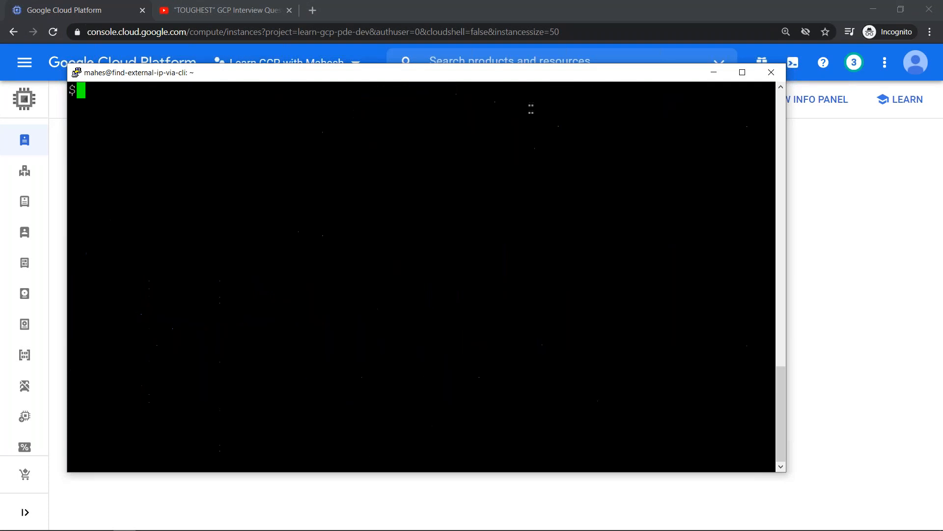
pyautogui.moveTo(509, 84)
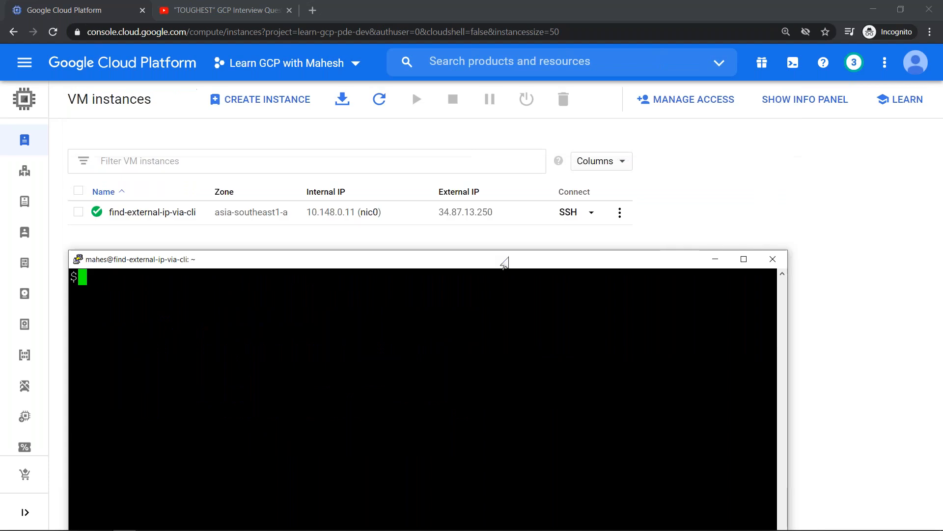
pyautogui.press('Return')
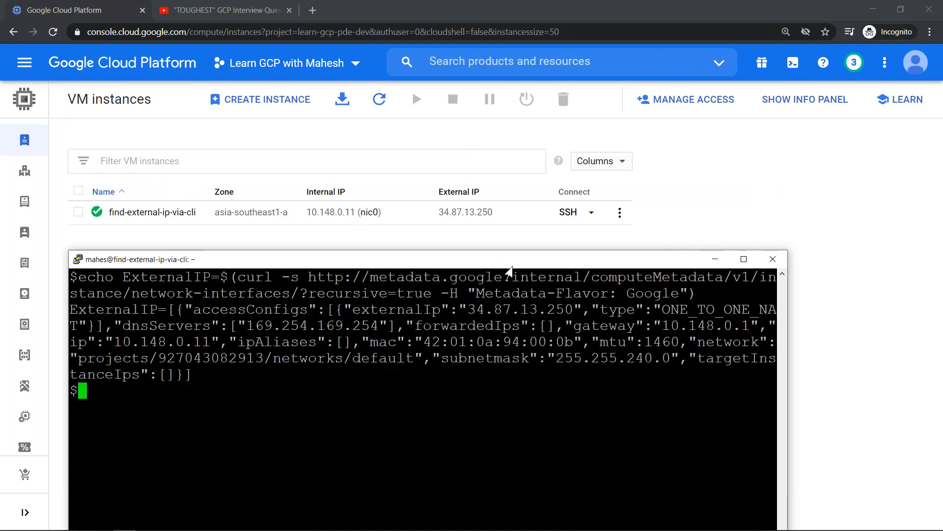